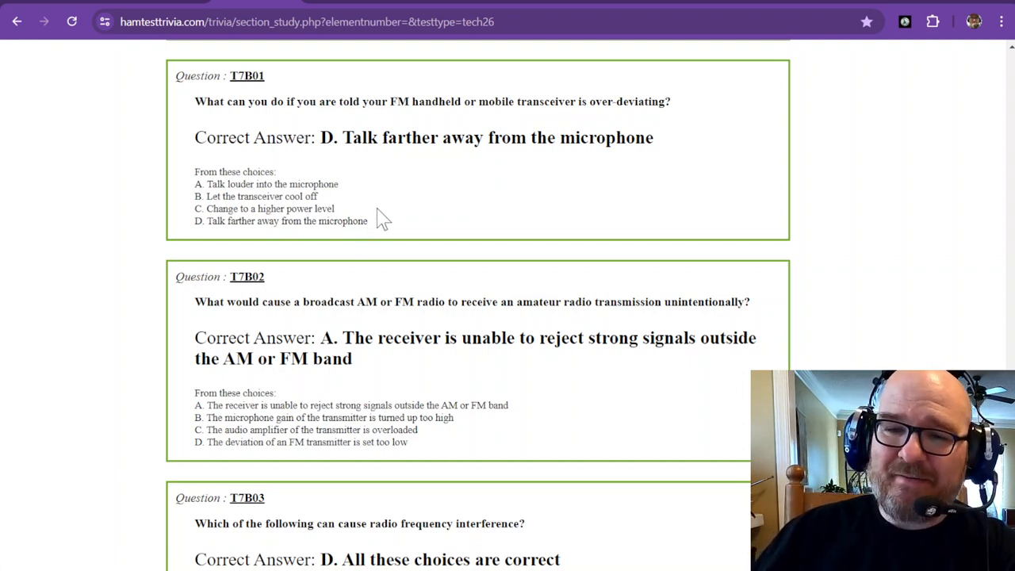
mouse_move(273, 159)
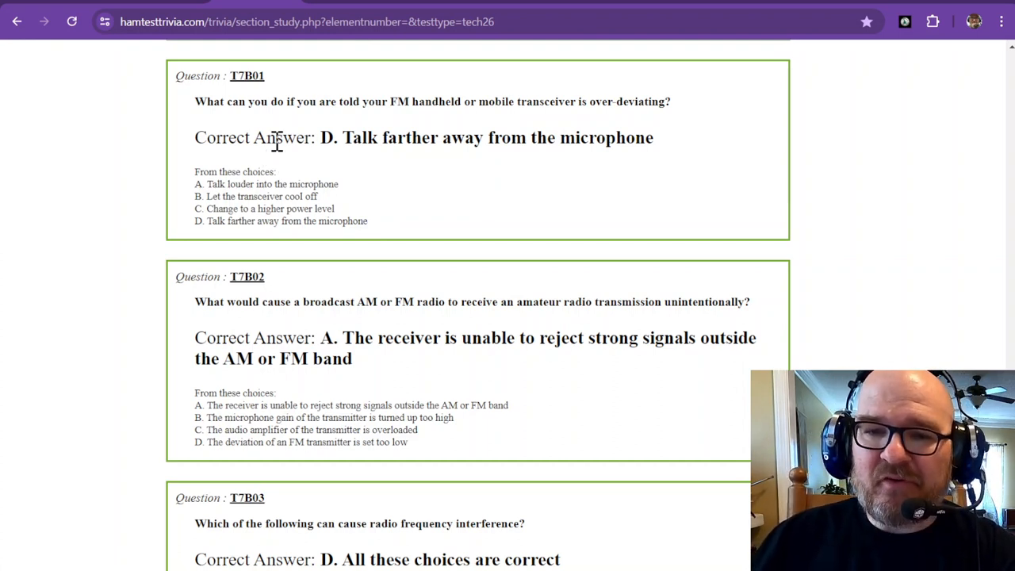
mouse_move(309, 135)
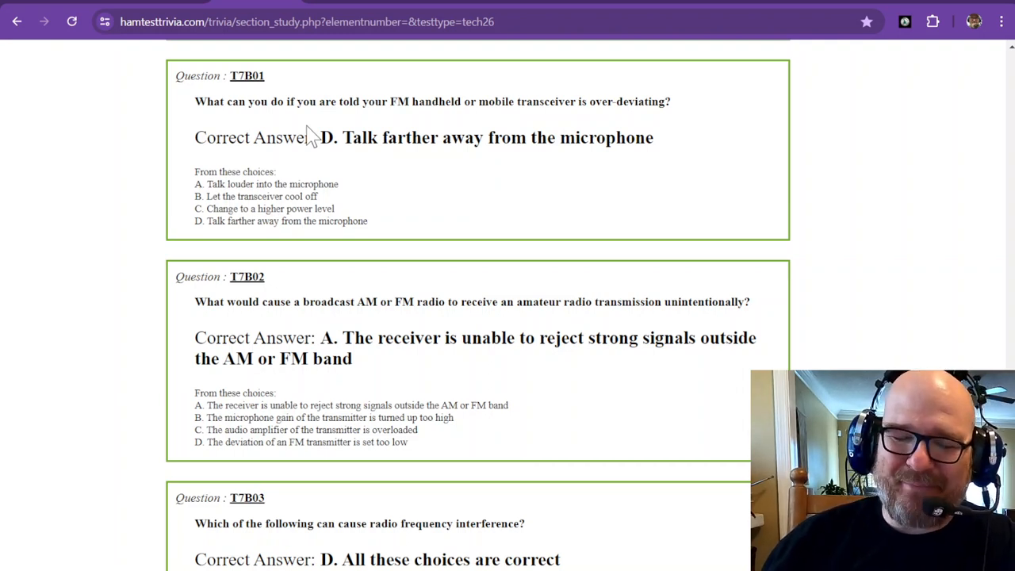
mouse_move(330, 168)
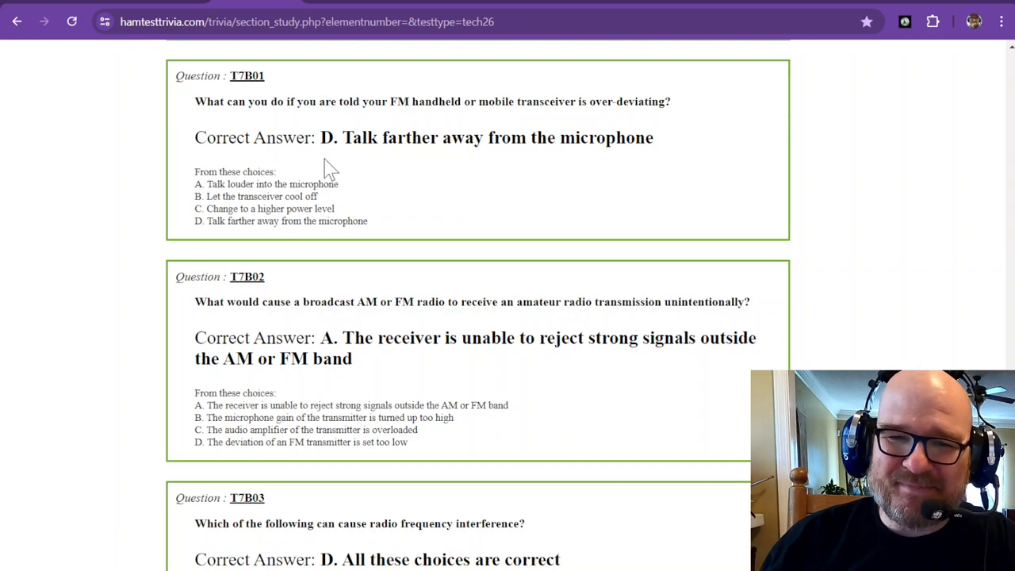
scroll("down", 3)
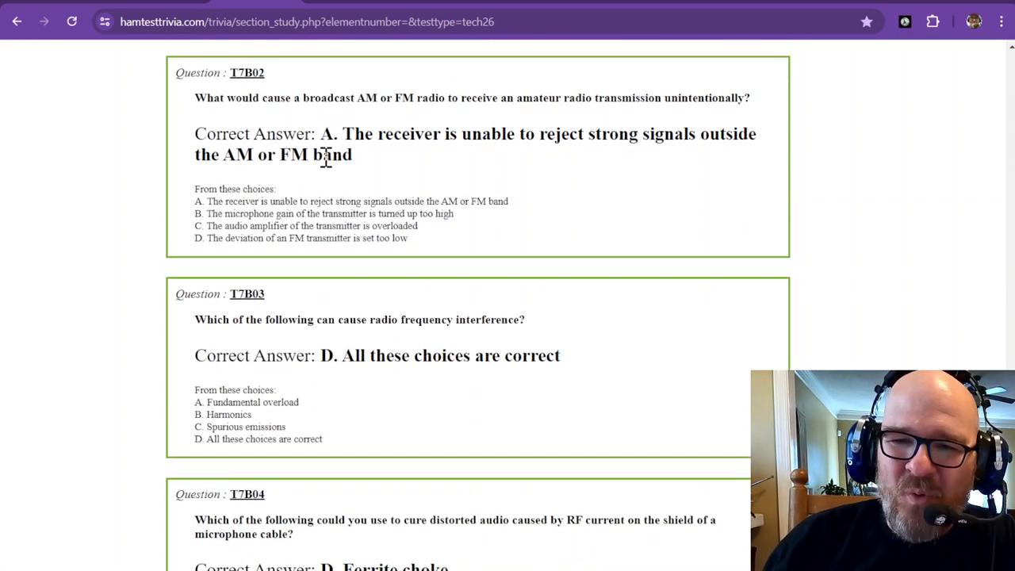
mouse_move(357, 119)
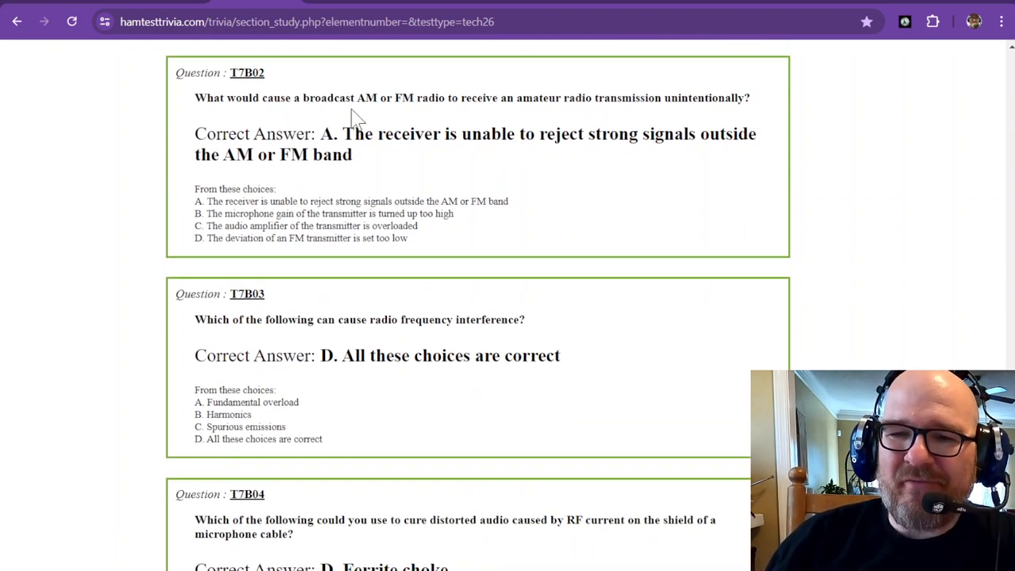
mouse_move(450, 108)
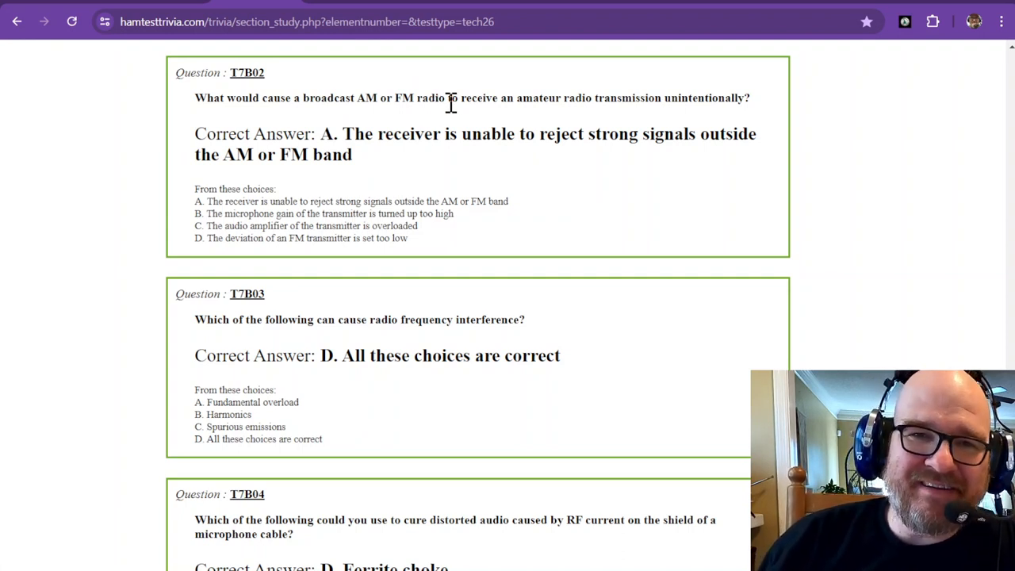
mouse_move(375, 162)
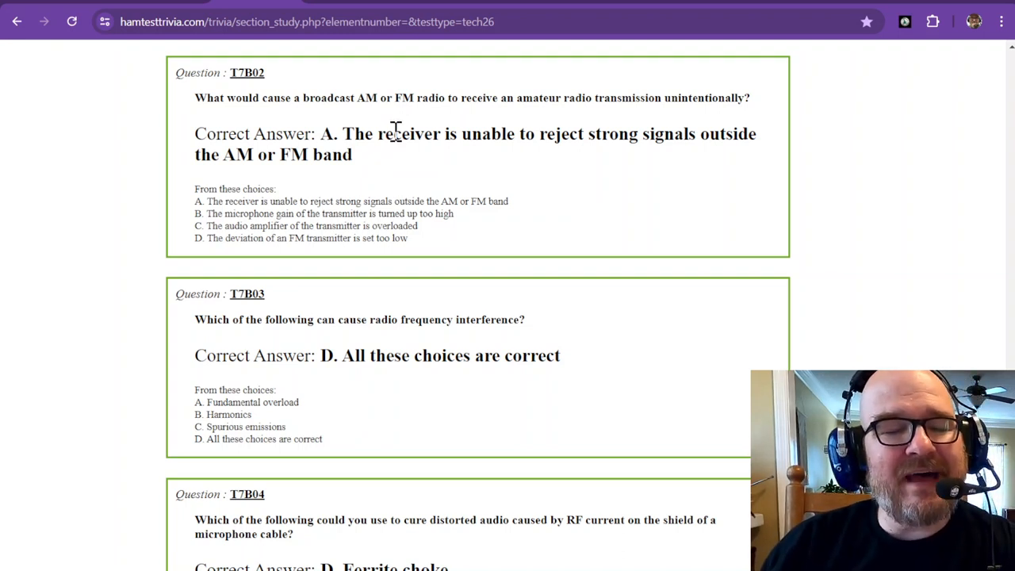
mouse_move(368, 177)
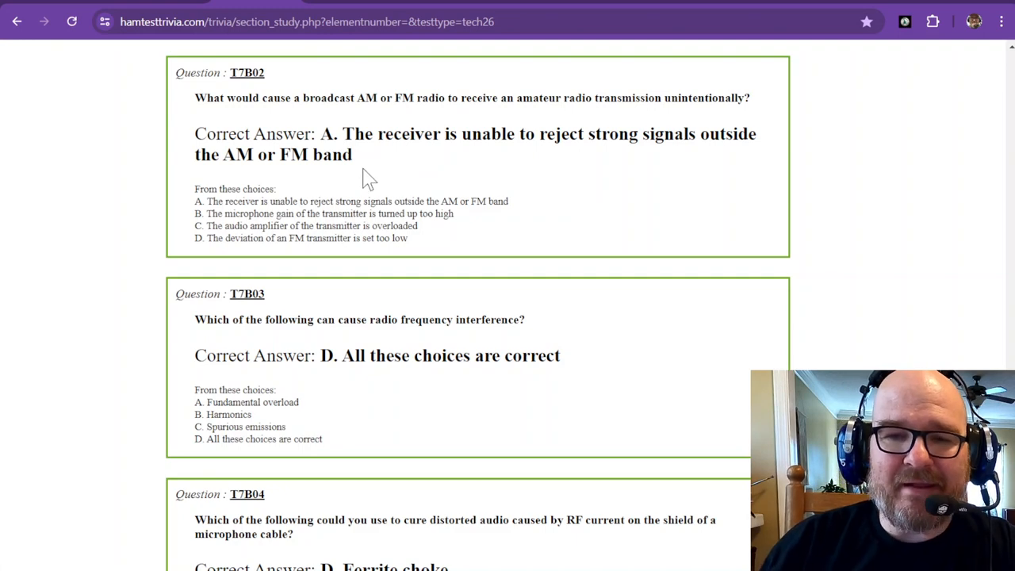
mouse_move(340, 117)
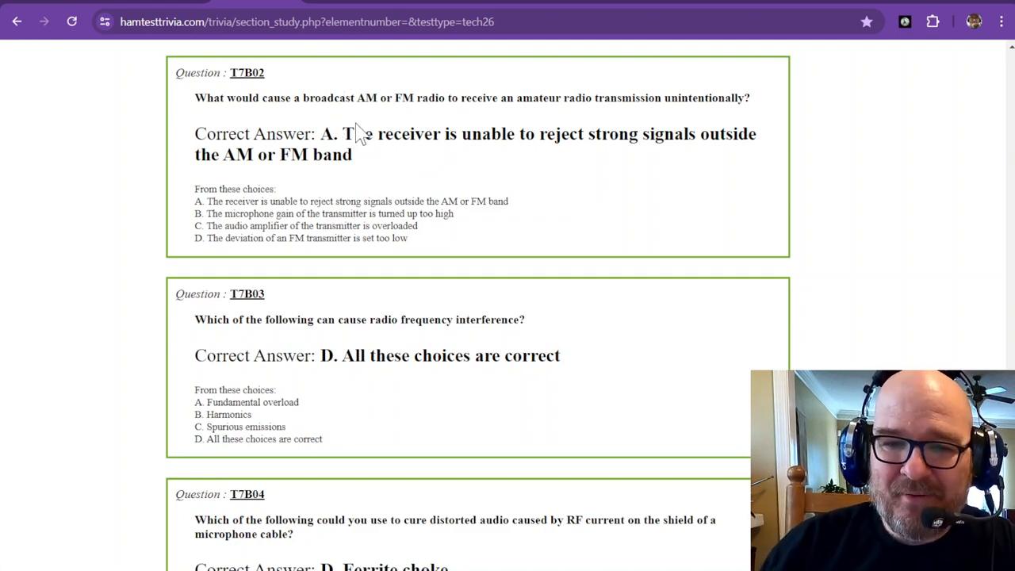
scroll("down", 3)
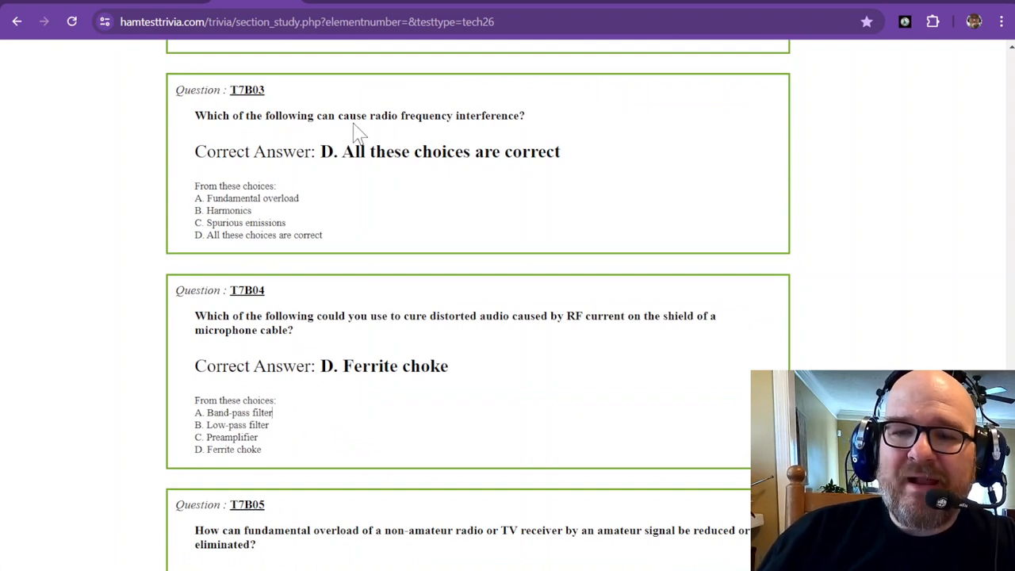
mouse_move(234, 203)
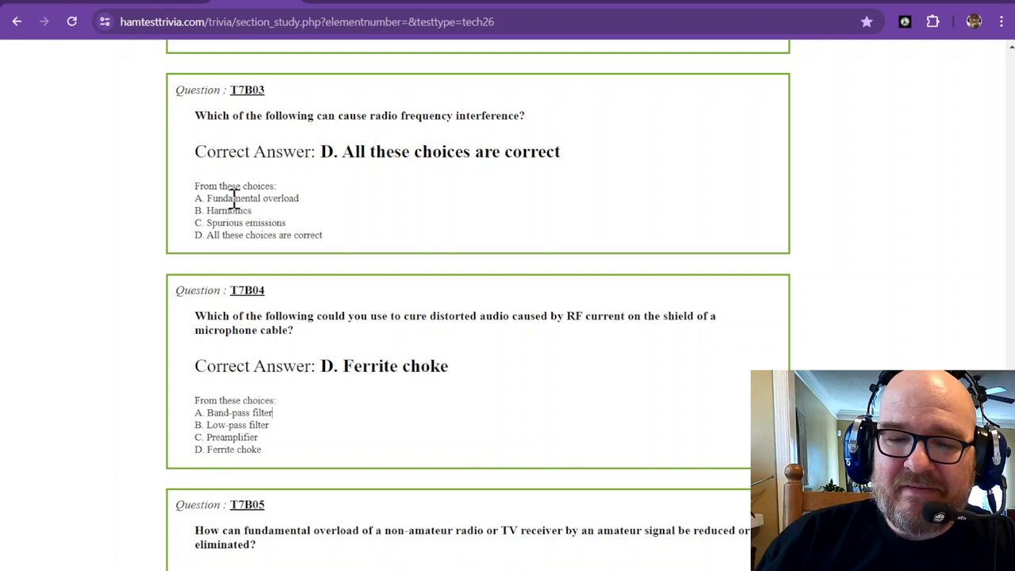
mouse_move(298, 199)
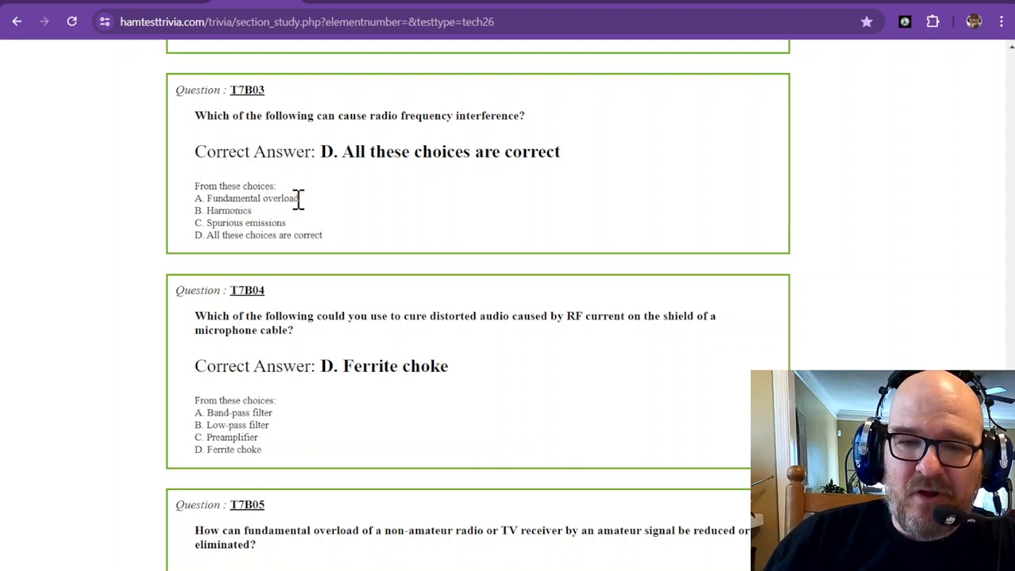
mouse_move(262, 225)
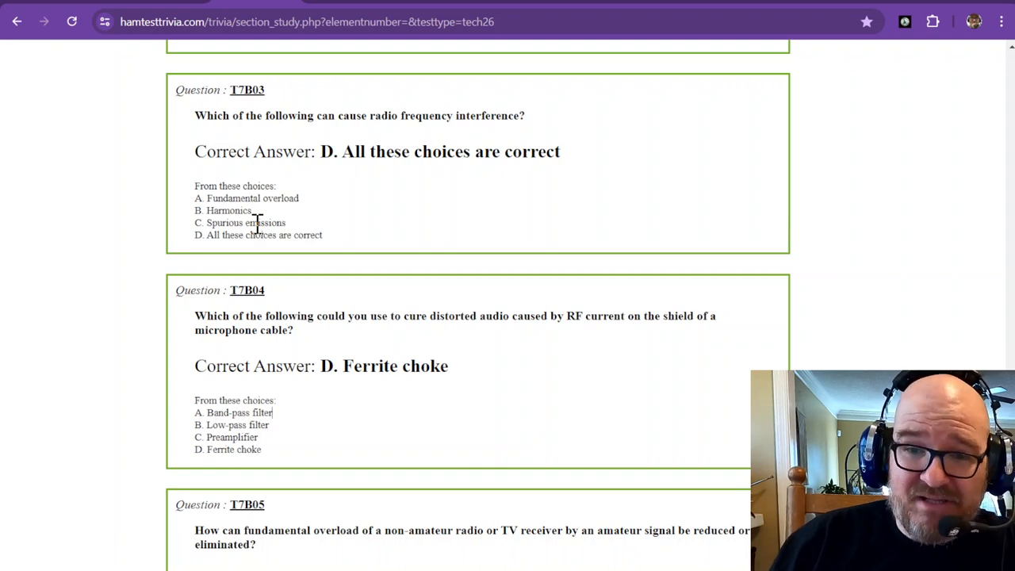
mouse_move(352, 157)
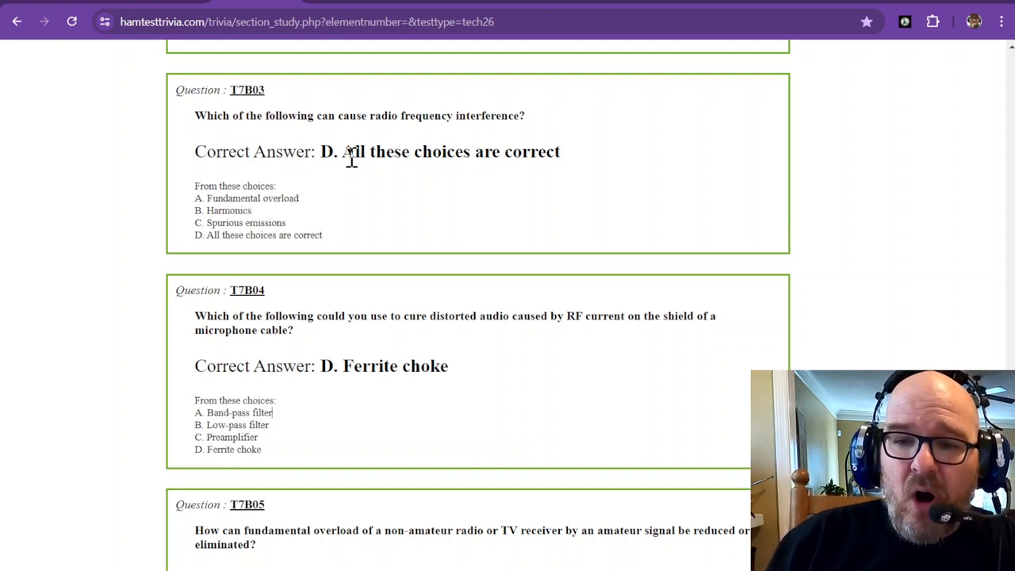
mouse_move(456, 152)
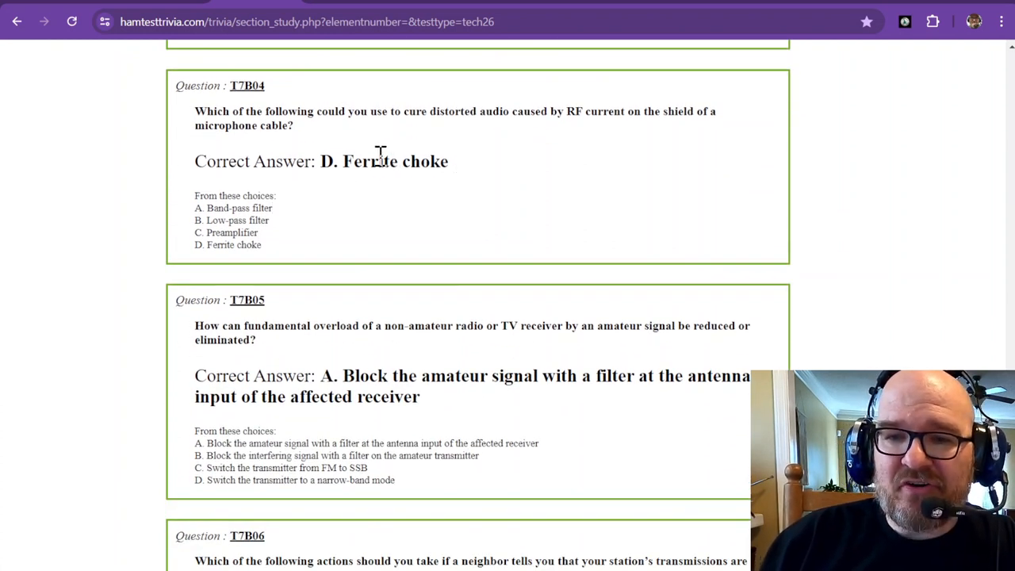
mouse_move(543, 146)
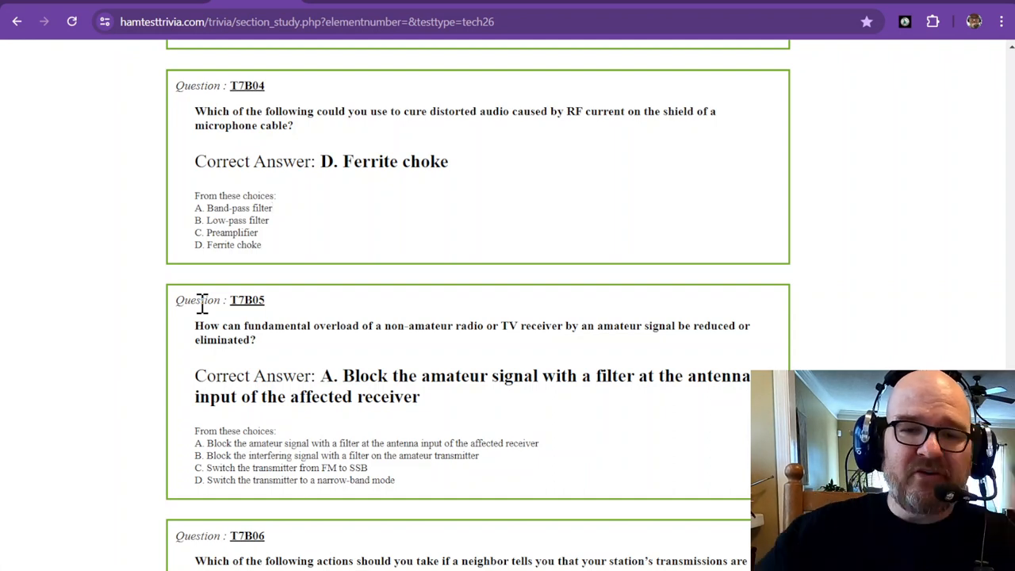
scroll("down", 3)
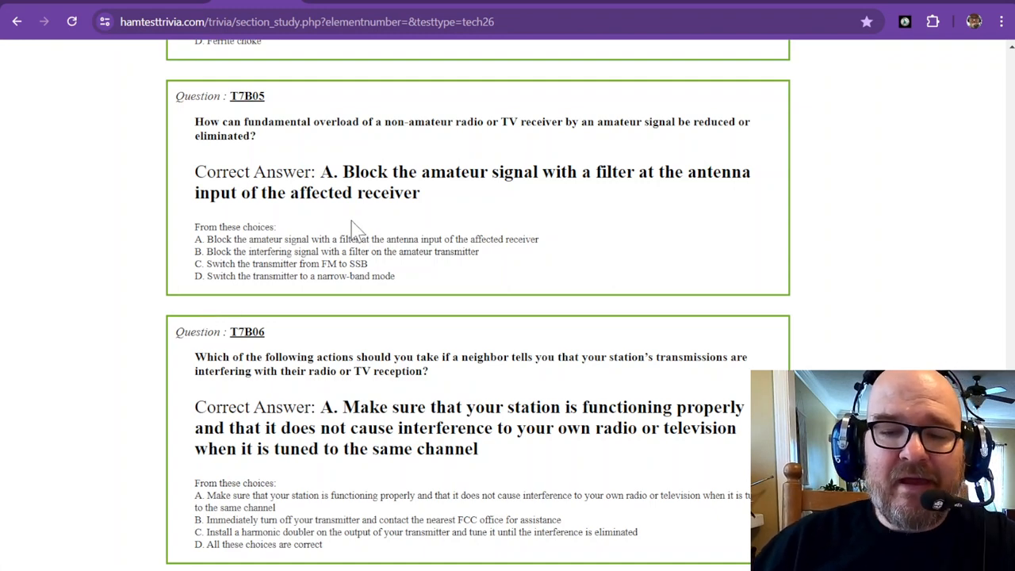
mouse_move(440, 197)
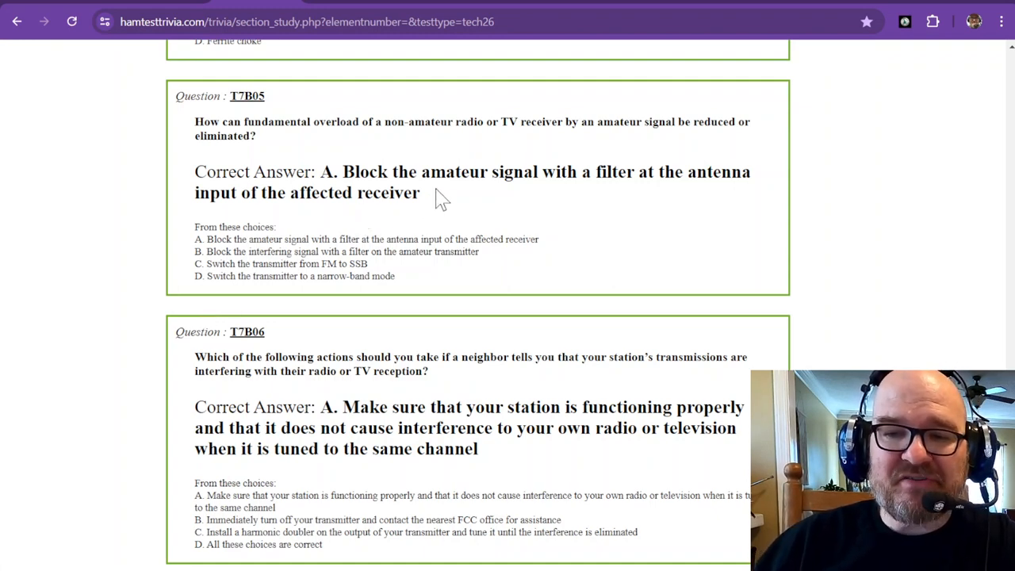
mouse_move(429, 182)
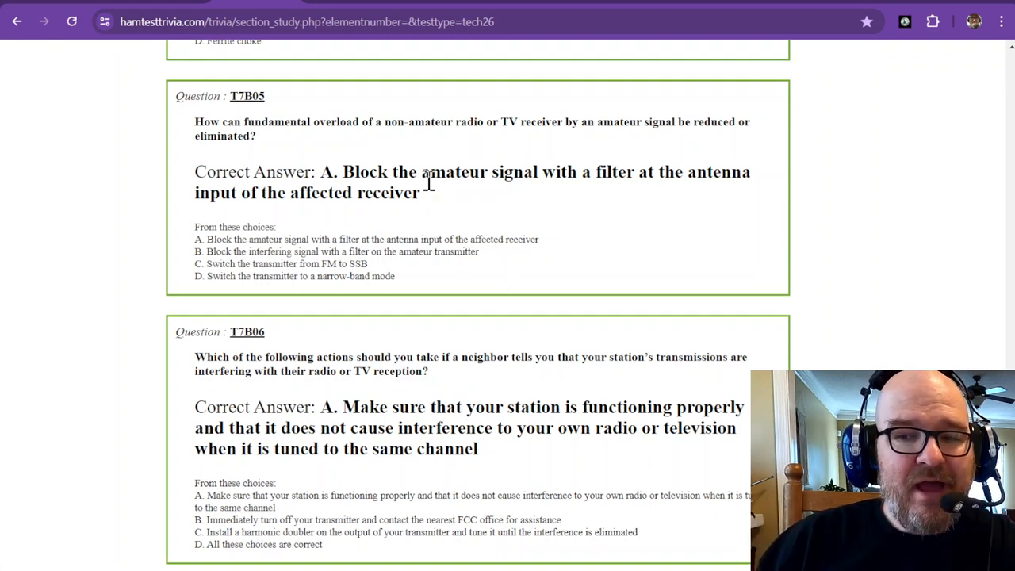
mouse_move(384, 198)
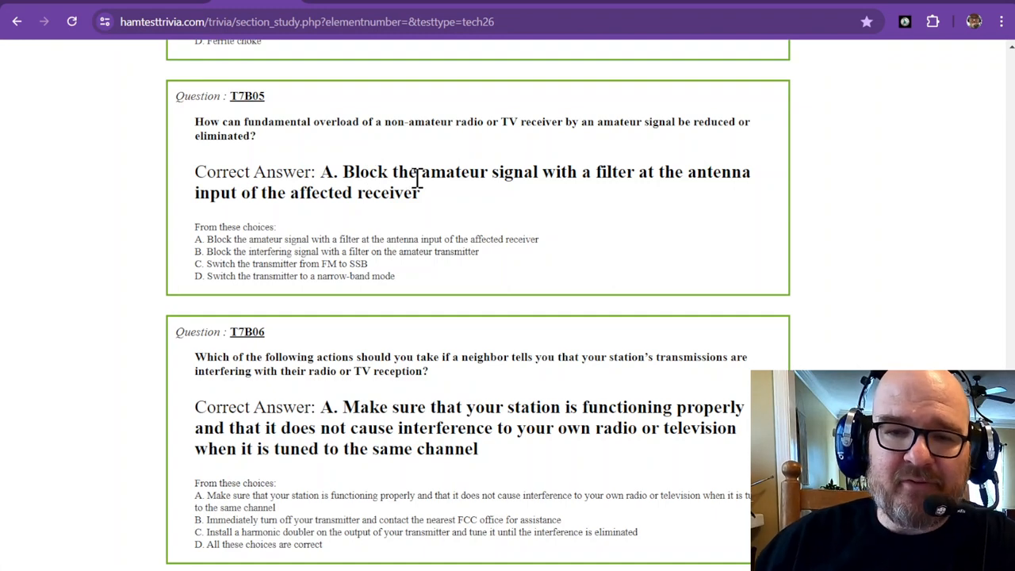
mouse_move(377, 172)
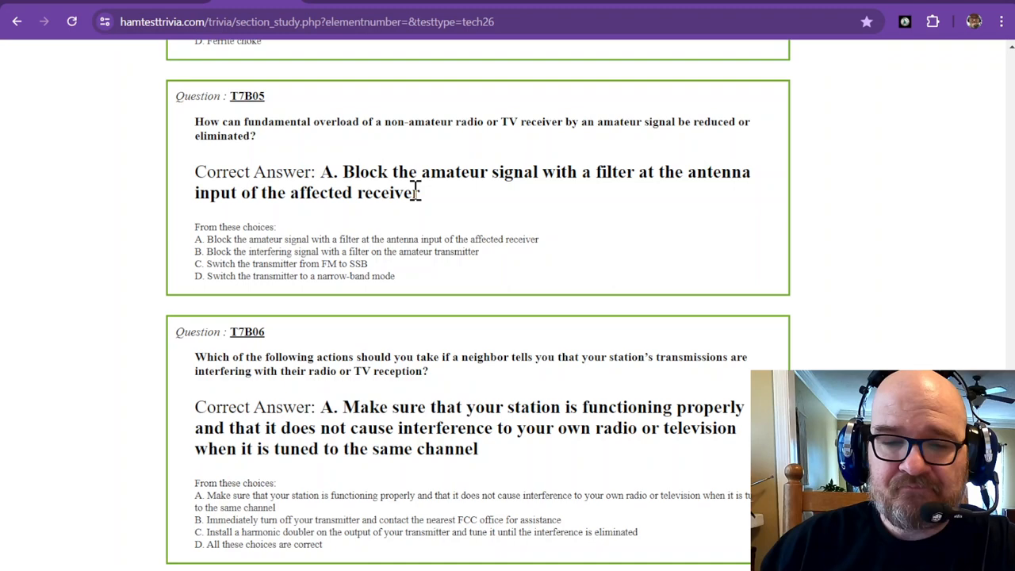
scroll("down", 3)
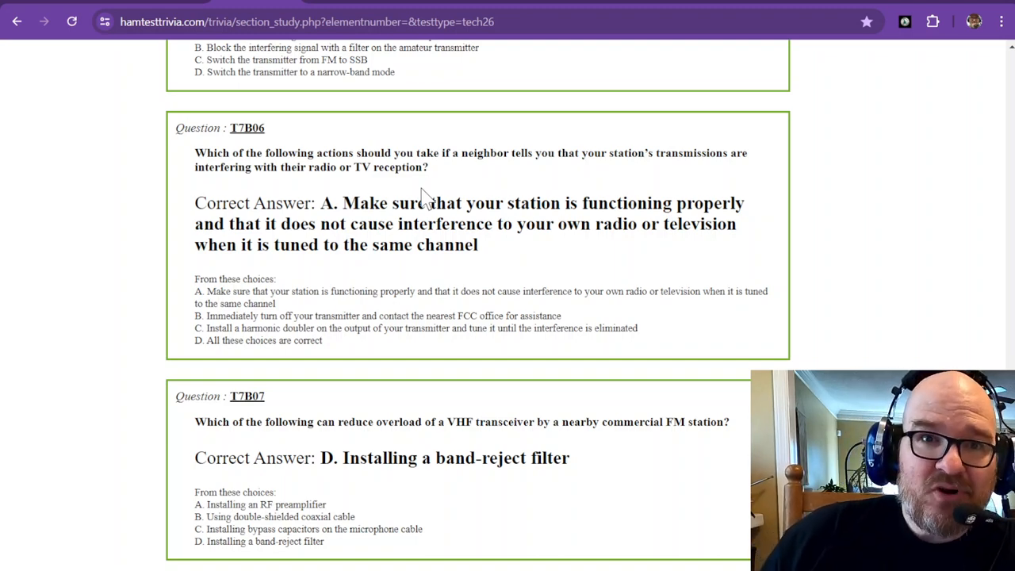
scroll("down", 3)
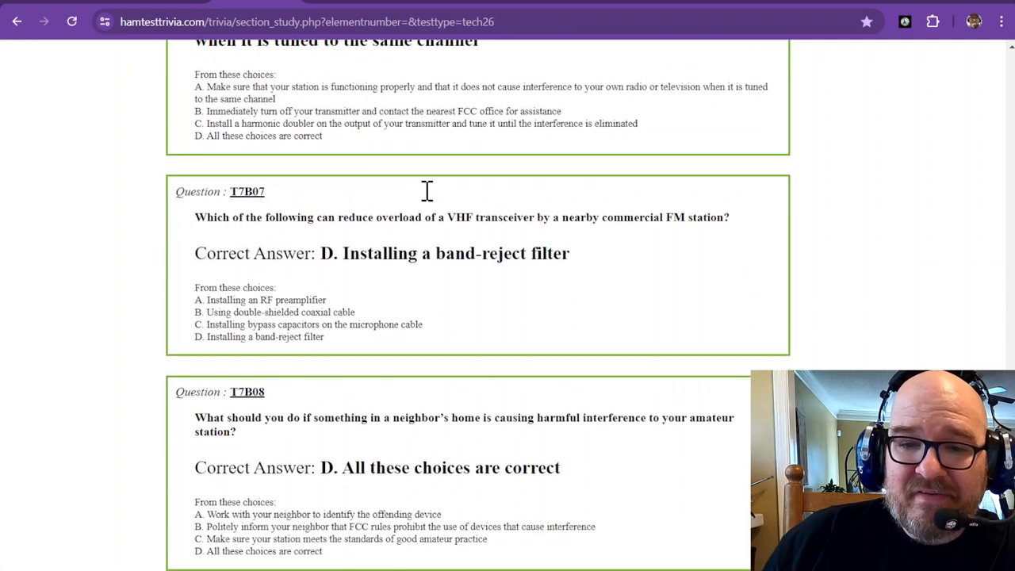
scroll("down", 3)
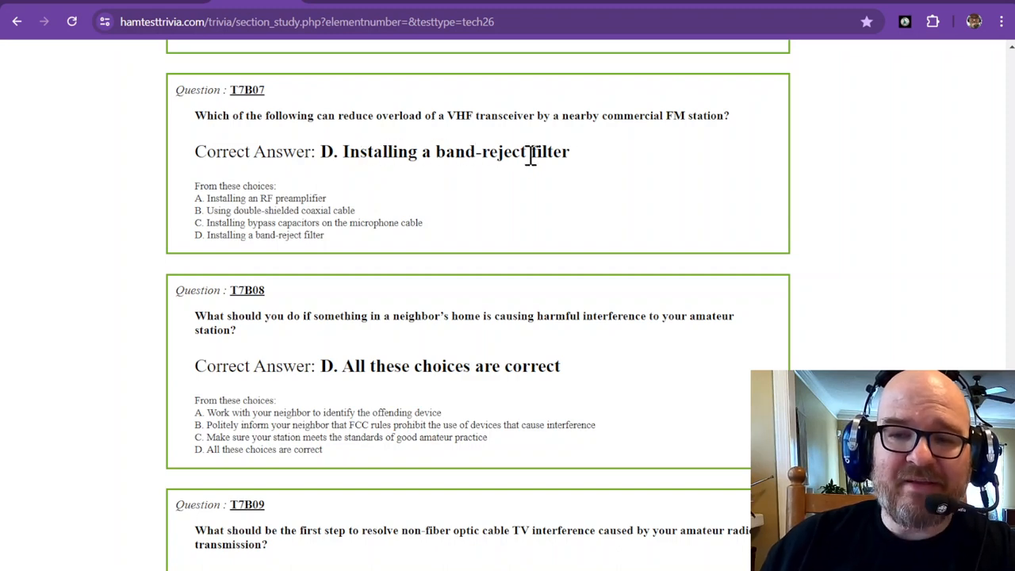
scroll("down", 3)
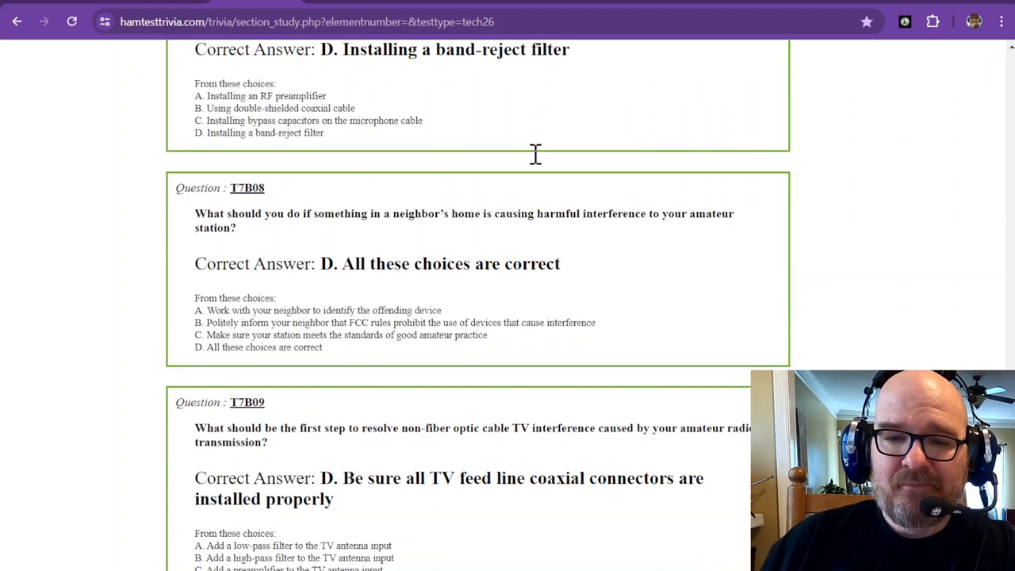
scroll("down", 3)
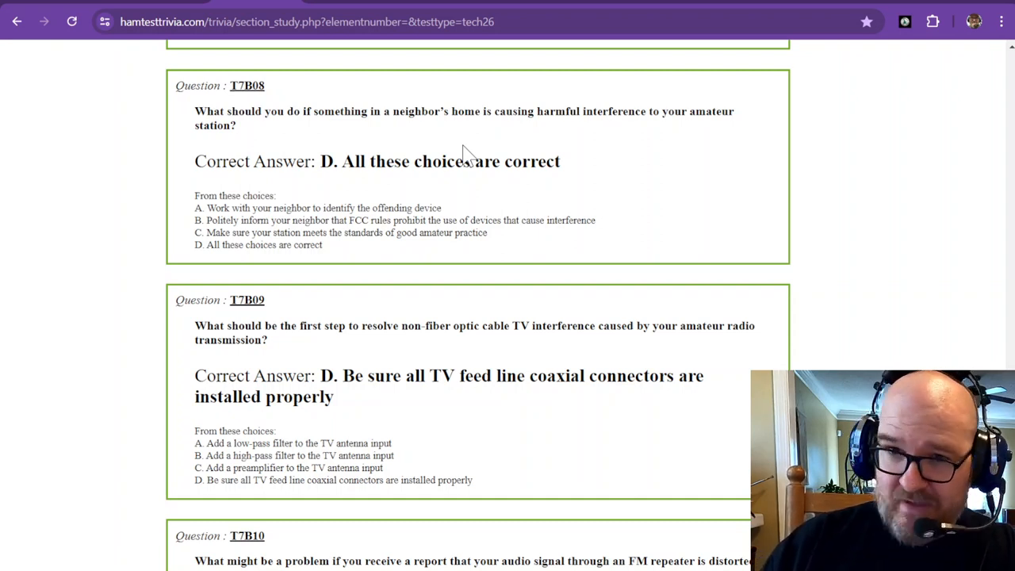
mouse_move(406, 127)
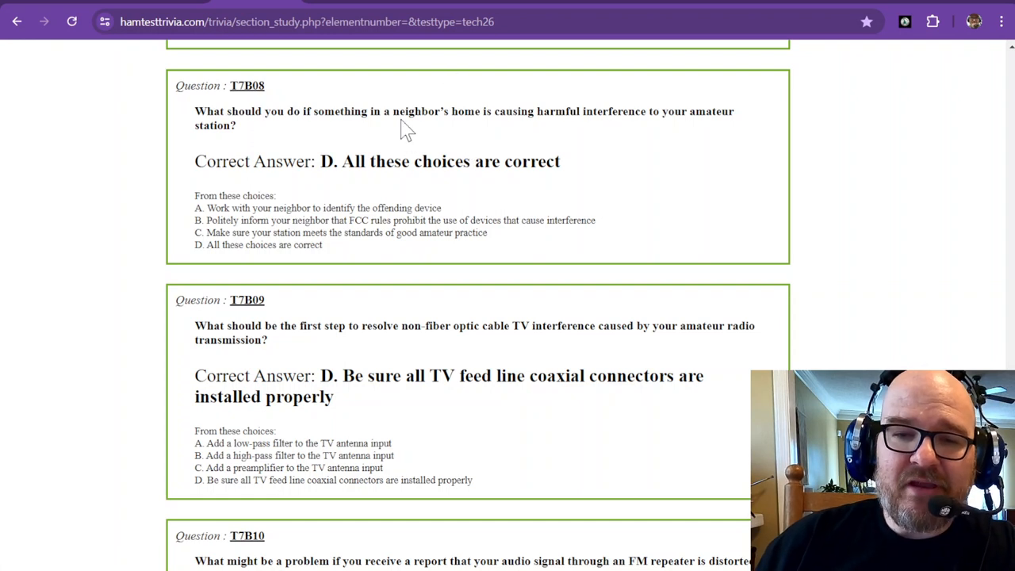
mouse_move(398, 165)
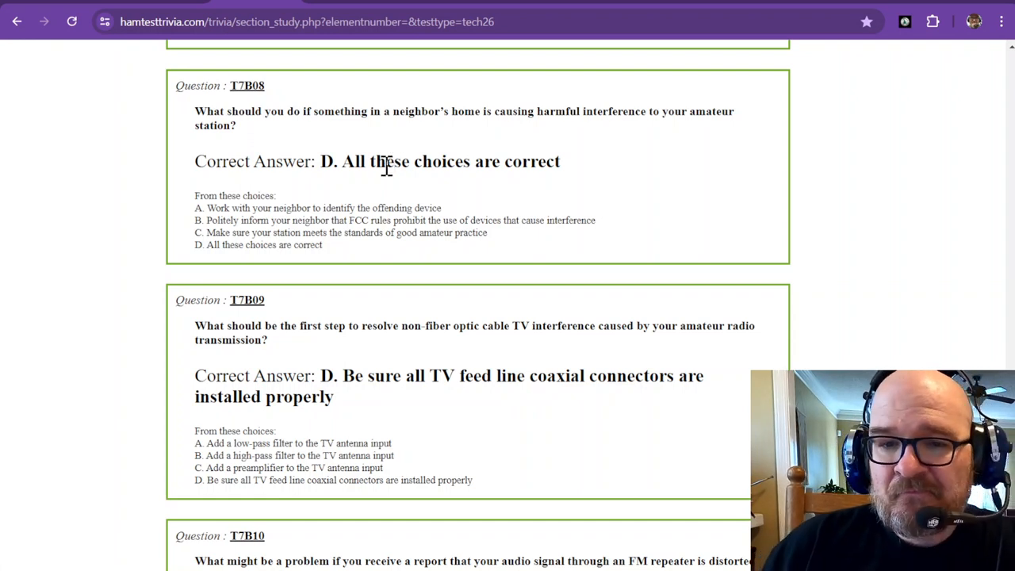
scroll("down", 3)
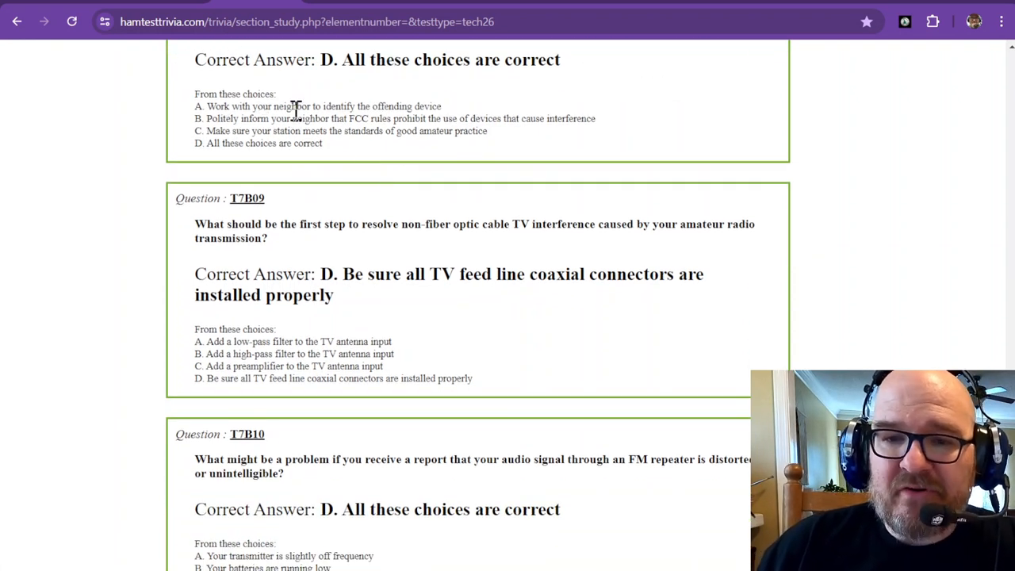
mouse_move(389, 111)
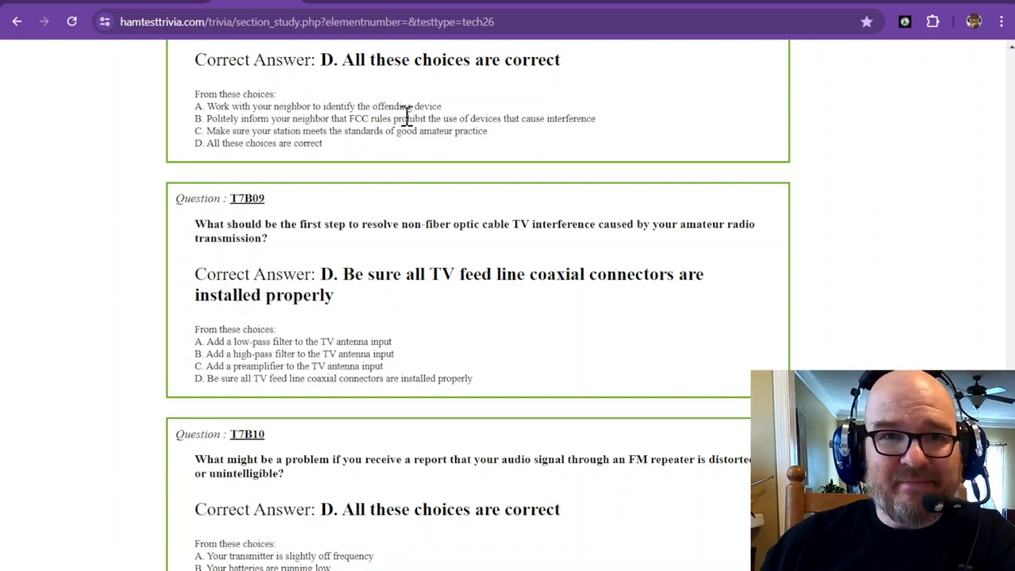
mouse_move(289, 133)
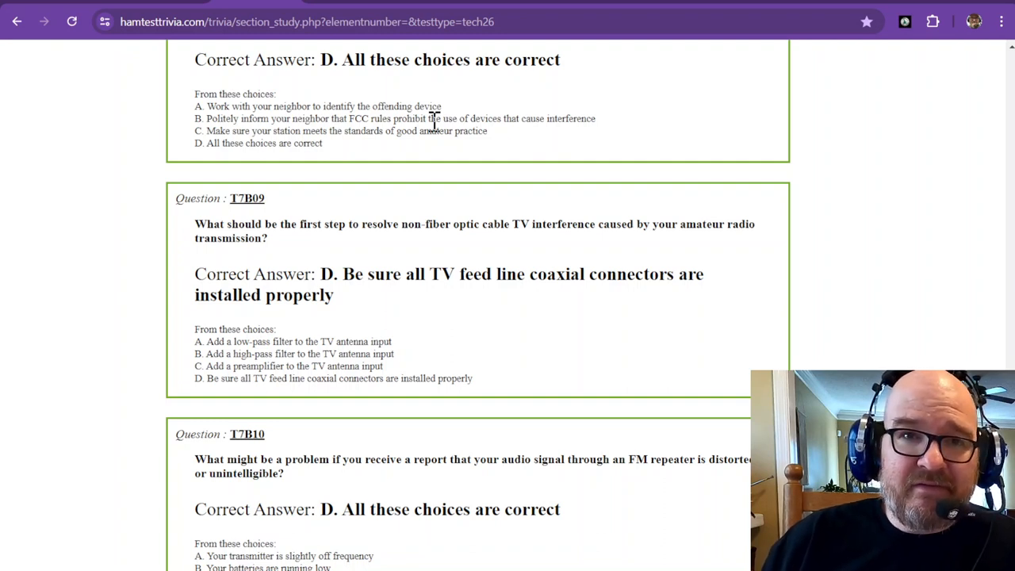
mouse_move(208, 130)
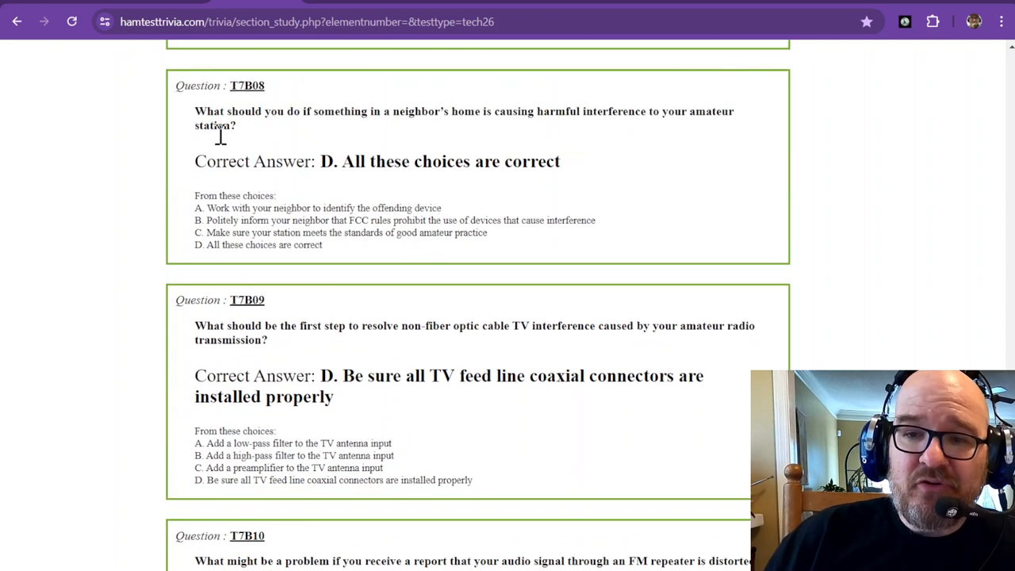
scroll("down", 3)
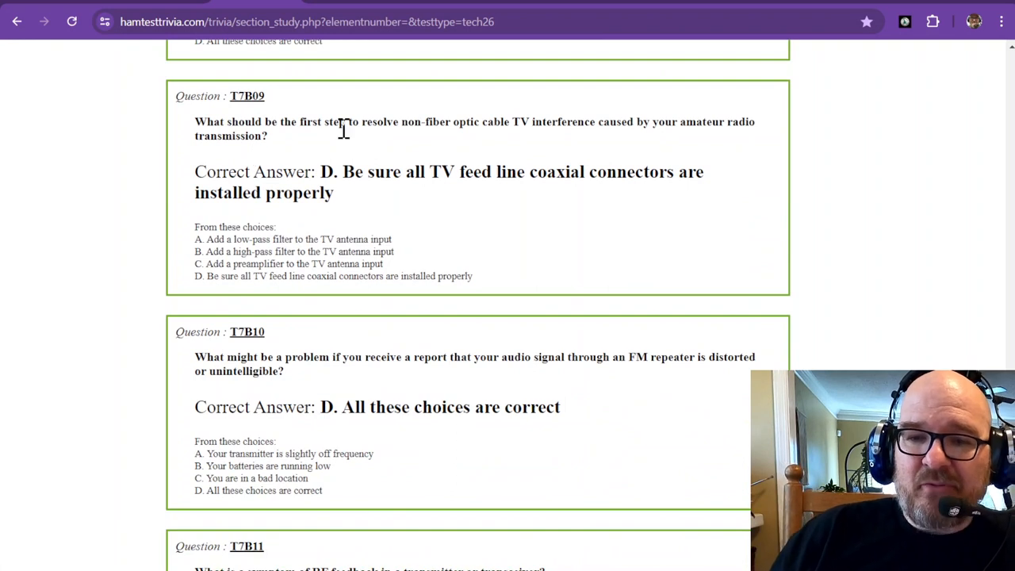
mouse_move(419, 130)
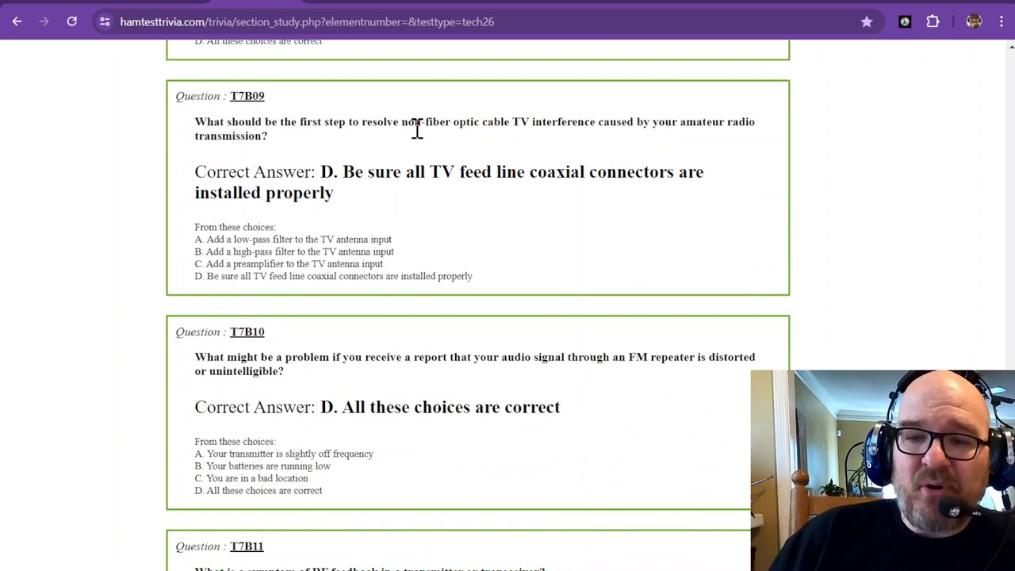
mouse_move(491, 130)
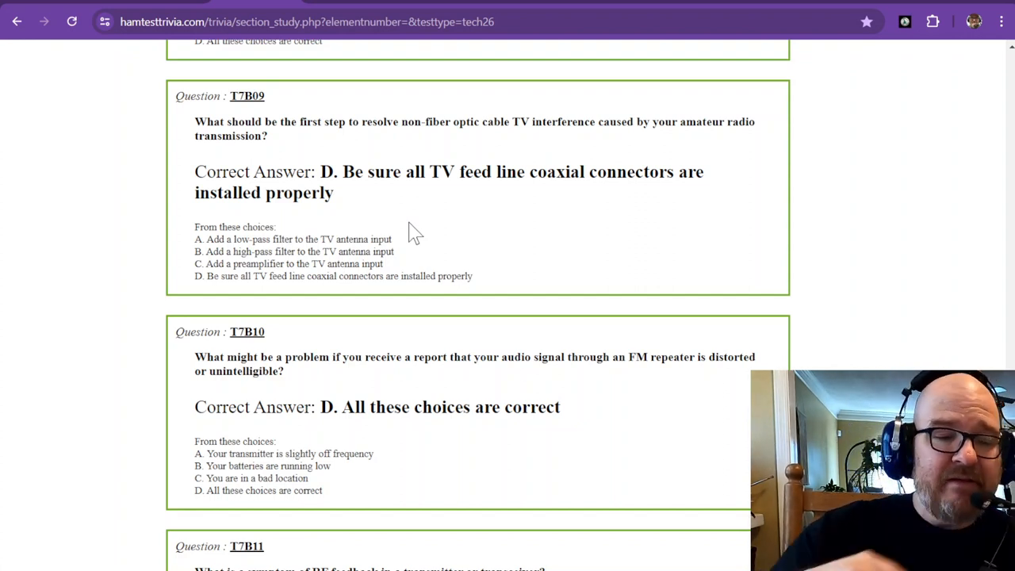
scroll("down", 3)
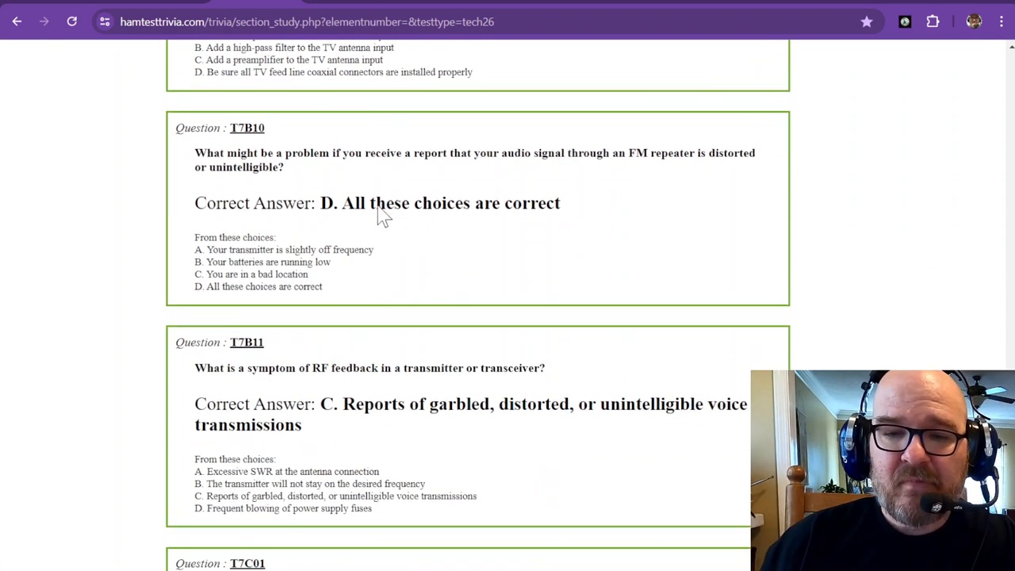
mouse_move(406, 181)
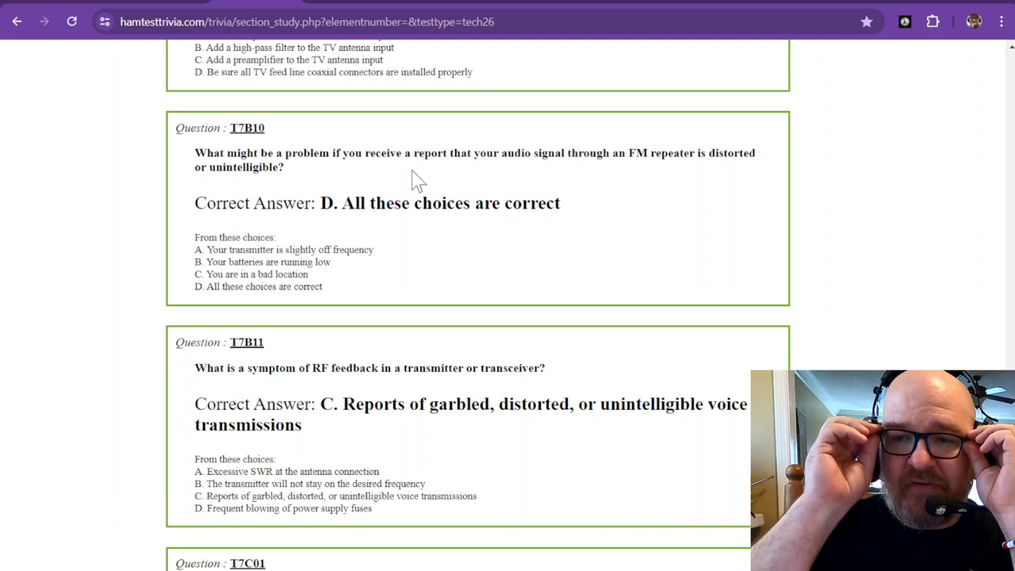
mouse_move(406, 176)
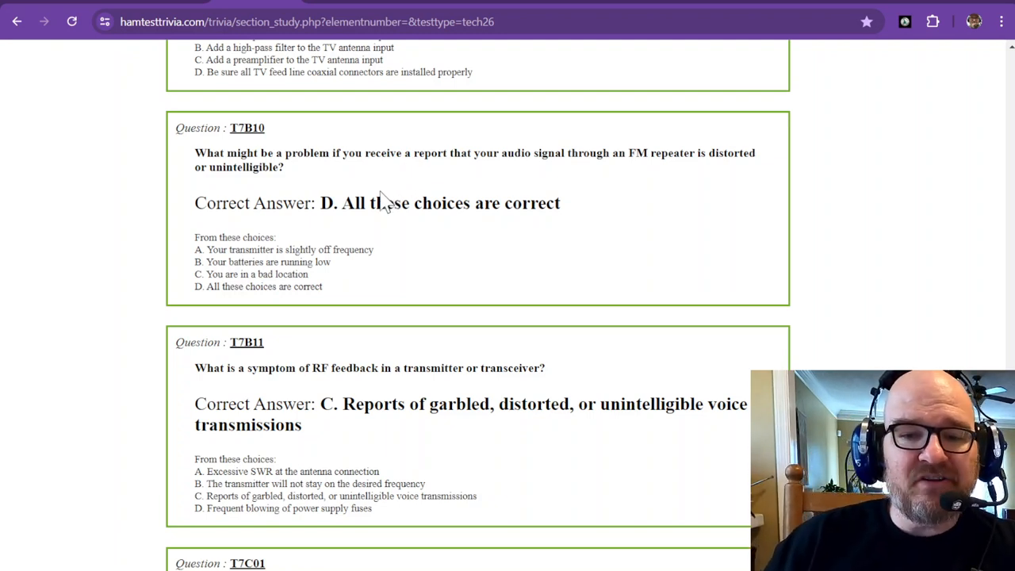
scroll("down", 3)
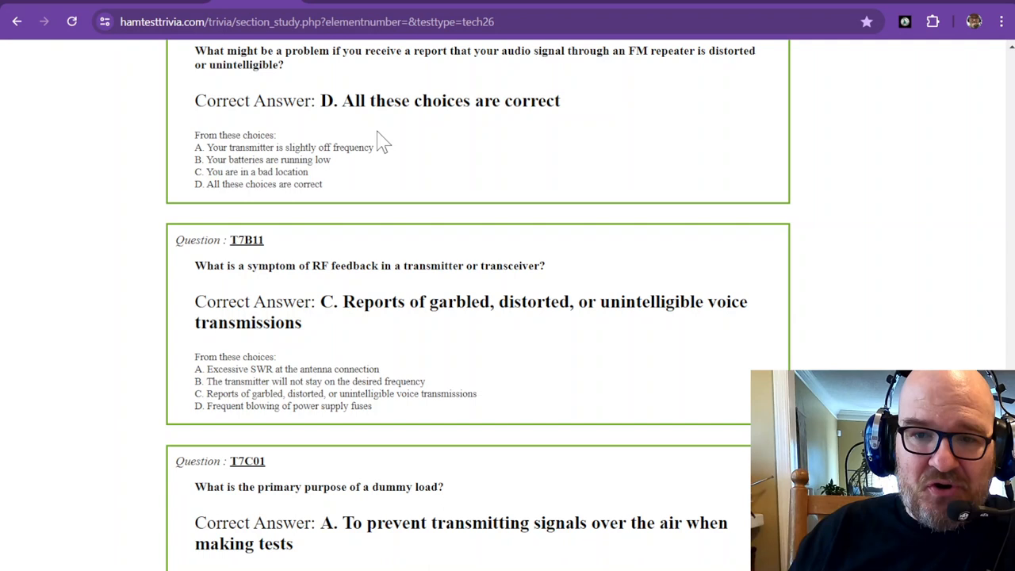
scroll("down", 3)
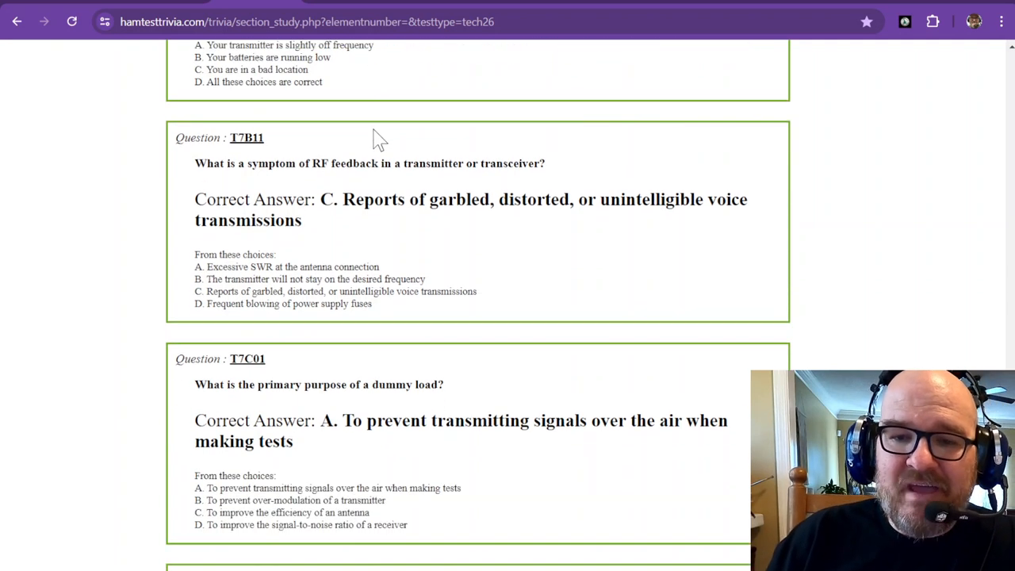